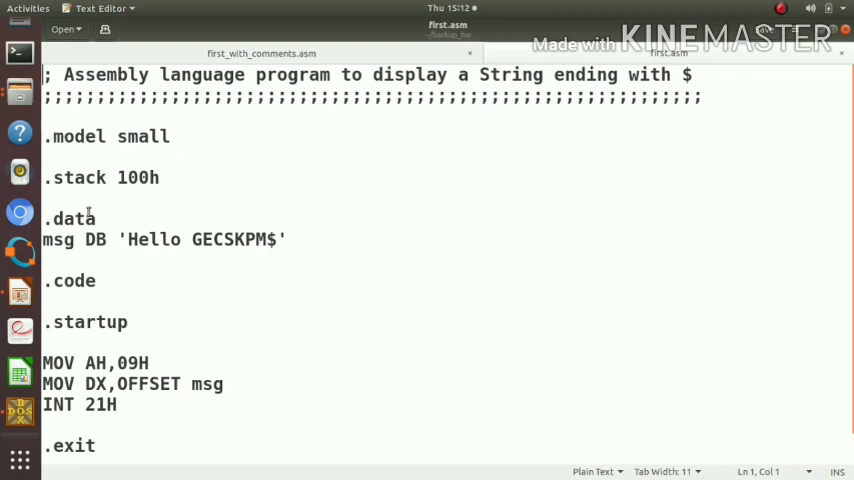
pyautogui.moveTo(170, 178)
pyautogui.write('end')
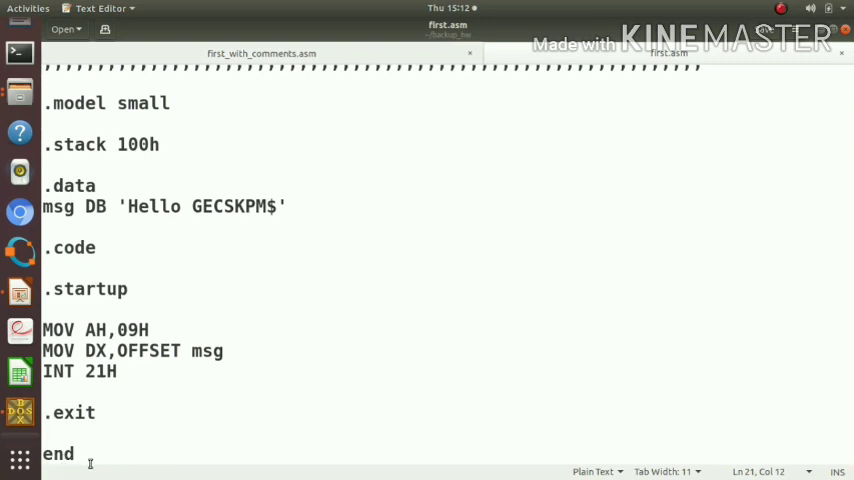
# - Switch to the annotated first_with_comments.asm tab in gedit
pyautogui.click(158, 452)
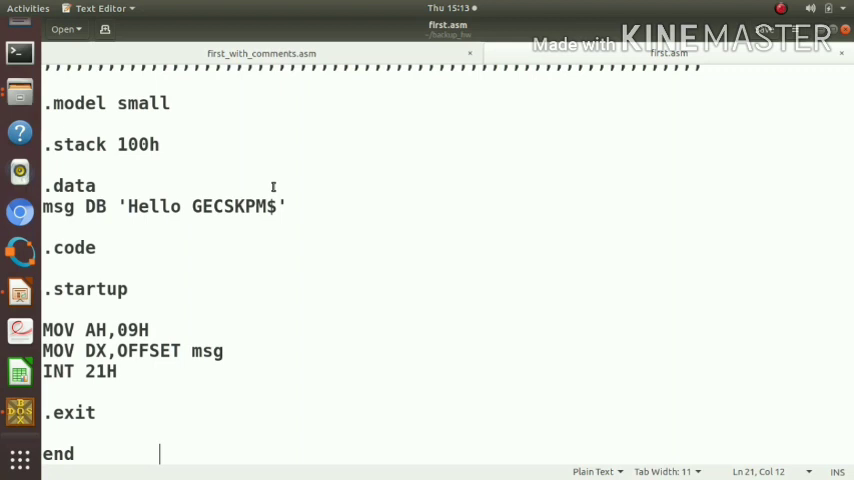
pyautogui.moveTo(276, 122)
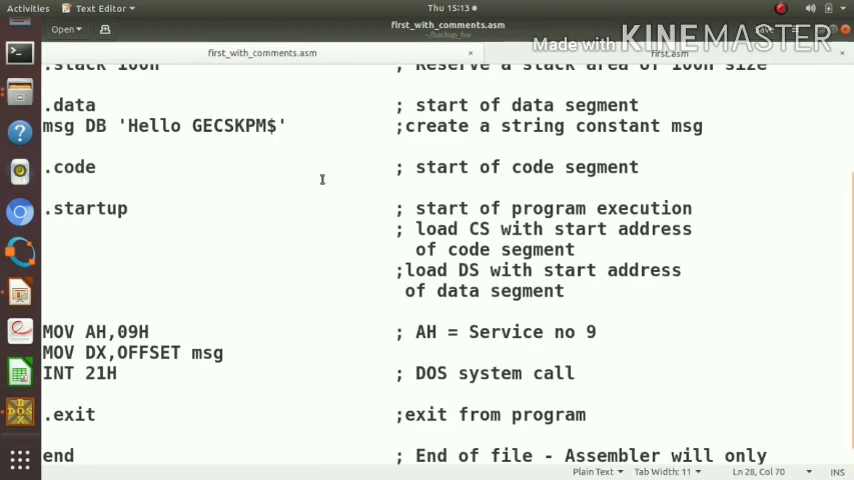
pyautogui.scroll(3)
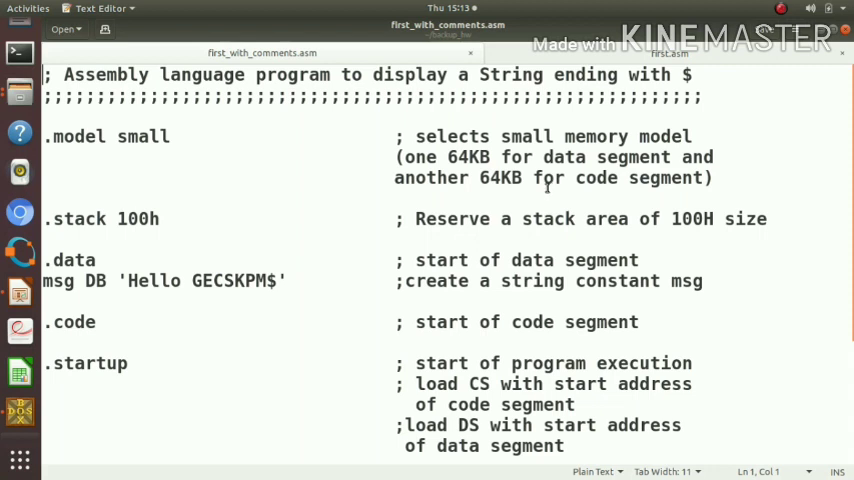
# - Append the $ terminator to the msg string 'Hello GECSKPM' and review the closing instructions
pyautogui.click(18, 292)
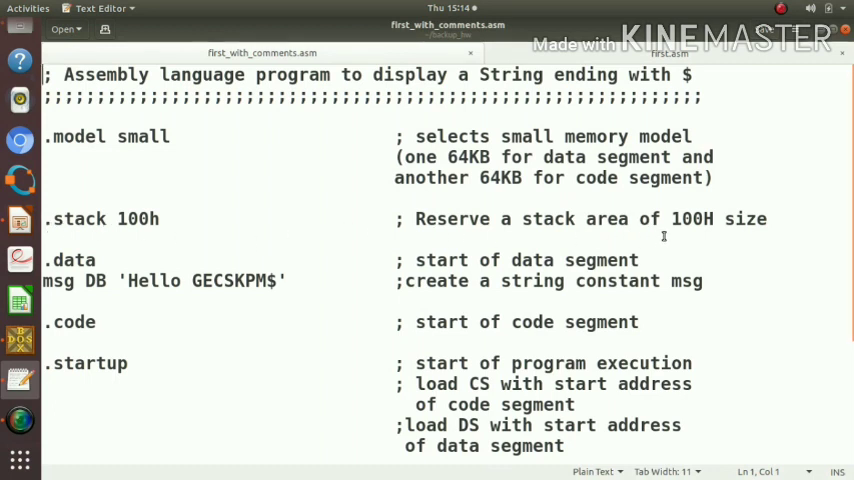
pyautogui.moveTo(524, 240)
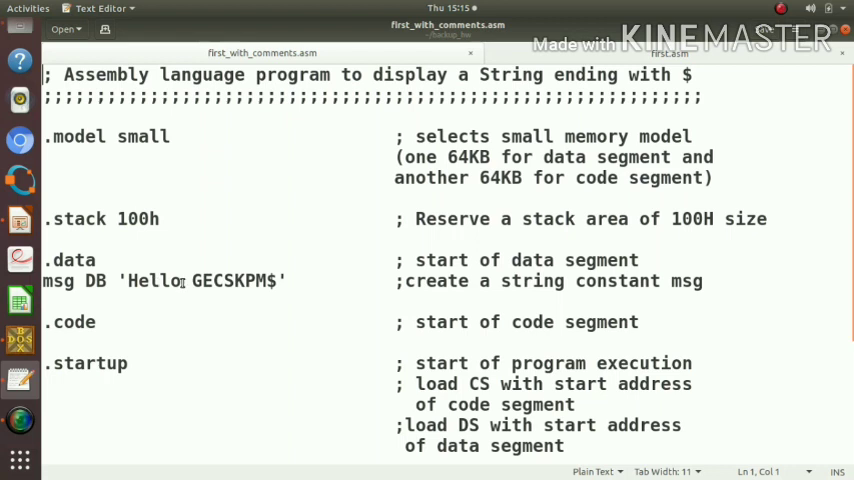
pyautogui.write('$')
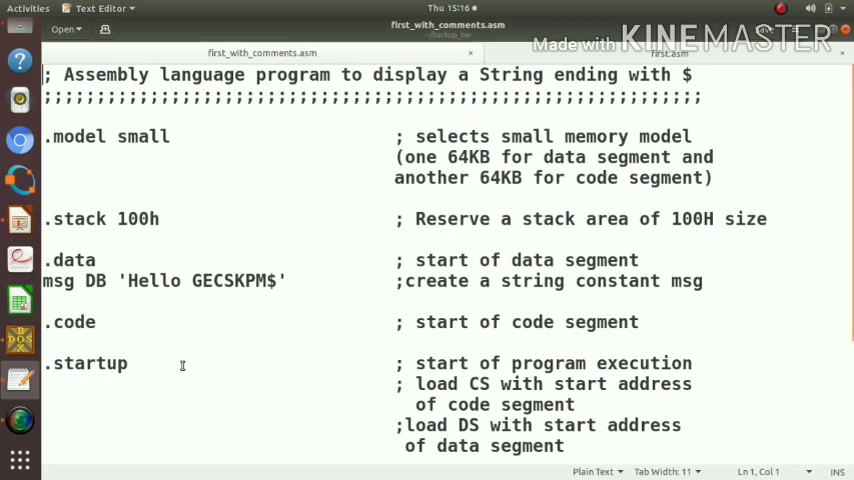
pyautogui.moveTo(304, 390)
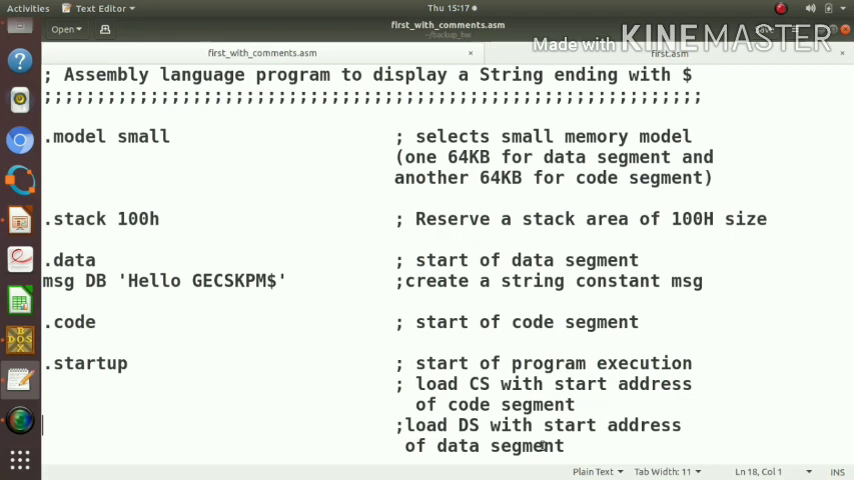
pyautogui.scroll(-3)
pyautogui.write('consider the instructions upto this')
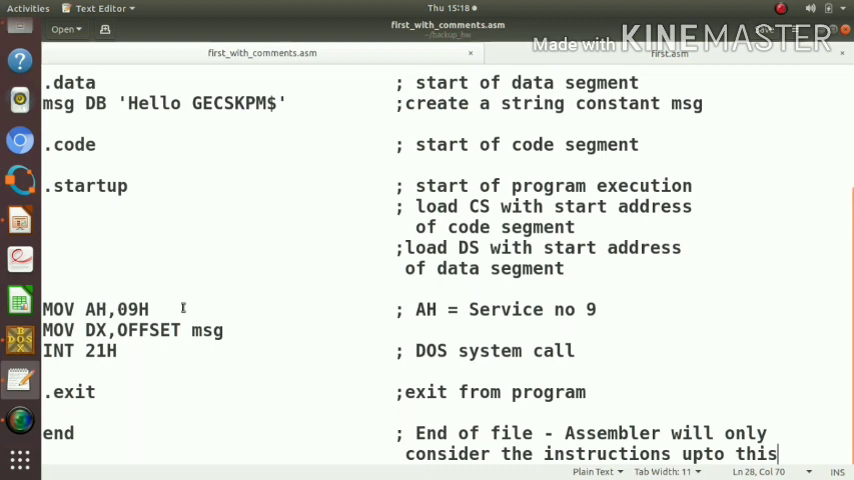
pyautogui.moveTo(536, 316)
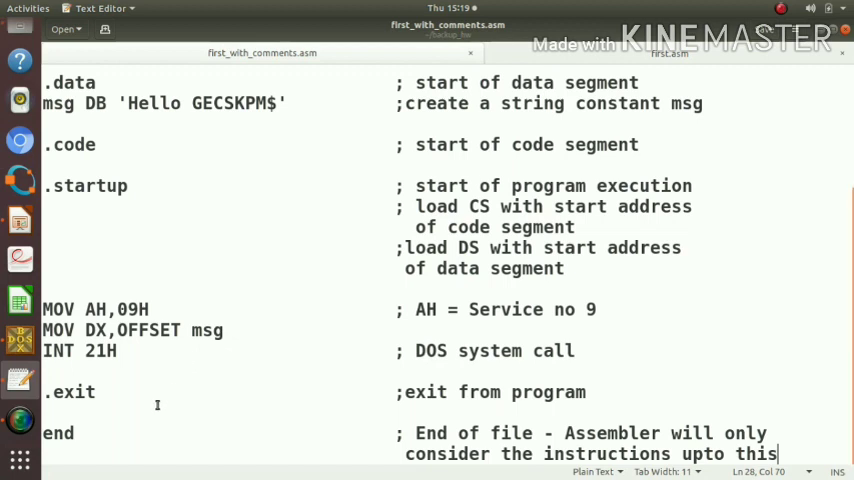
pyautogui.moveTo(180, 432)
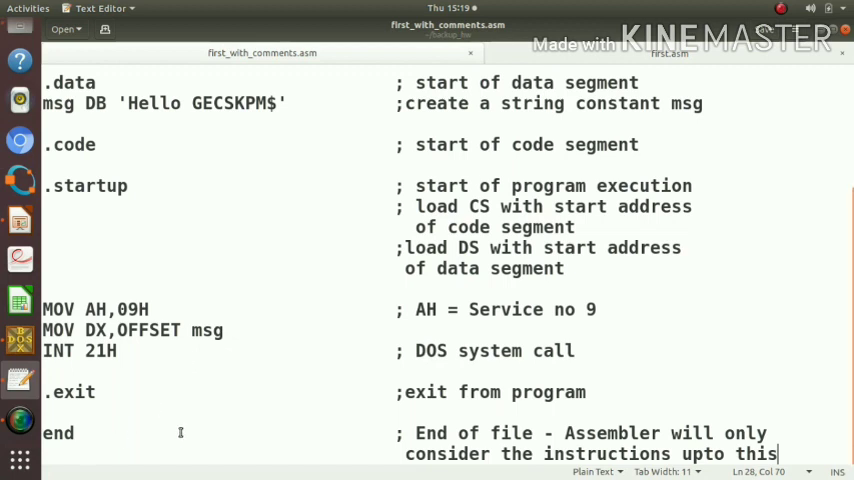